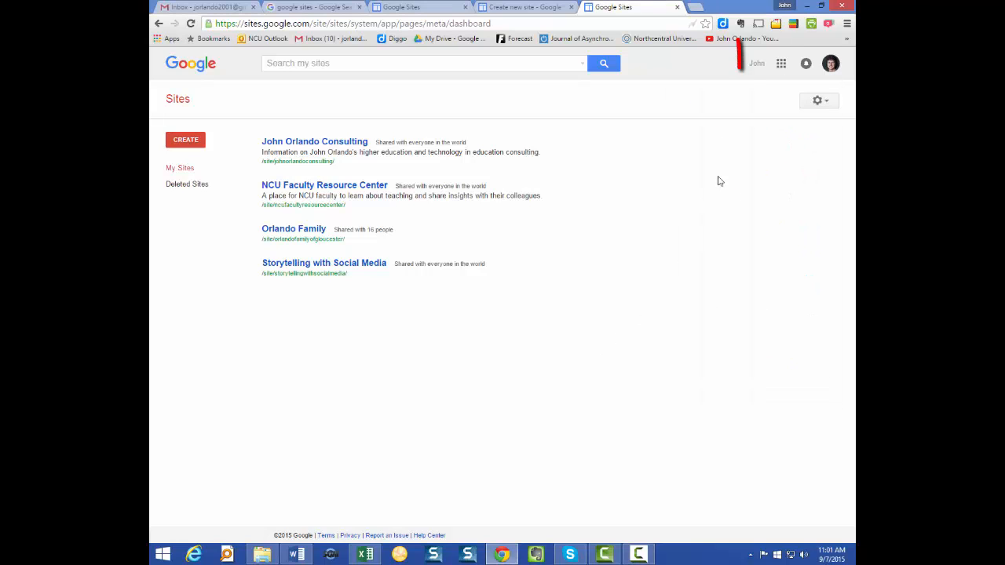
mouse_move(786, 65)
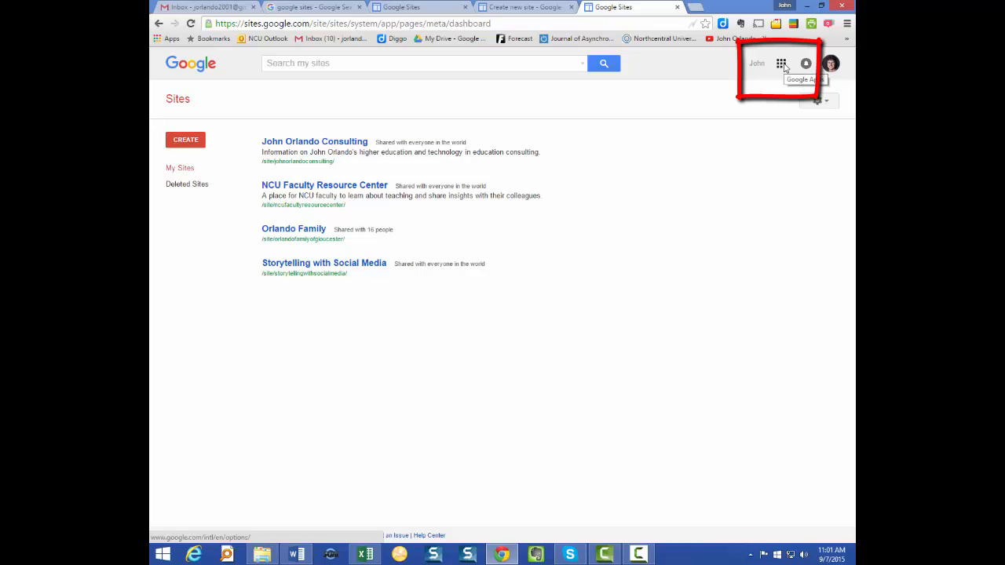
- Reach Google's full products page from the apps launcher's expanded 'Even more from Google' list
left_click(782, 63)
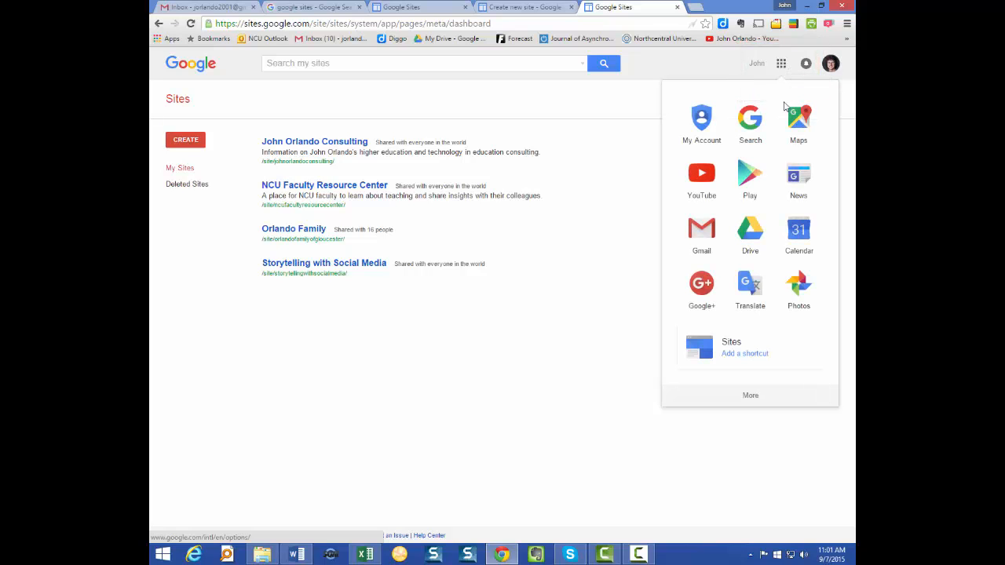
mouse_move(751, 399)
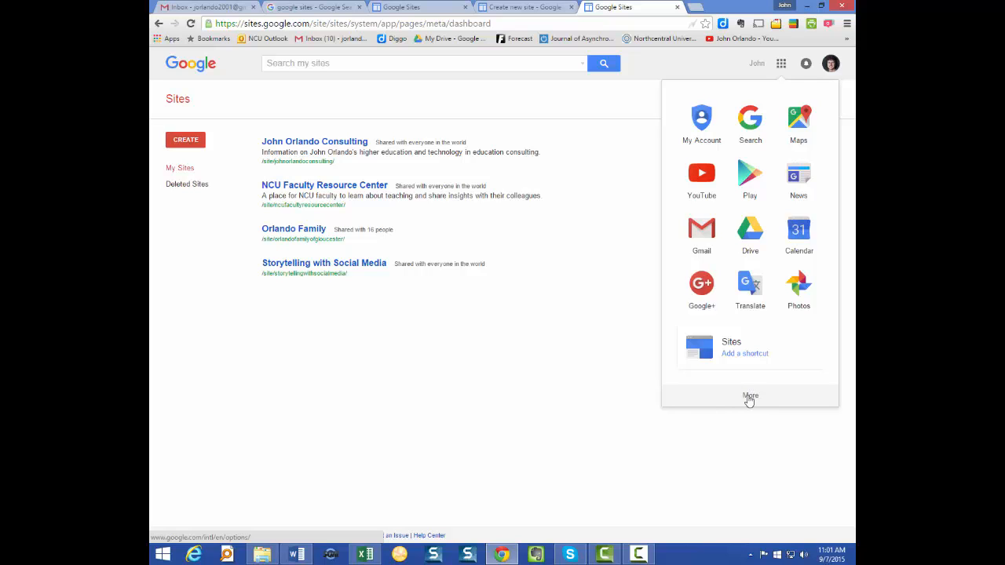
left_click(751, 396)
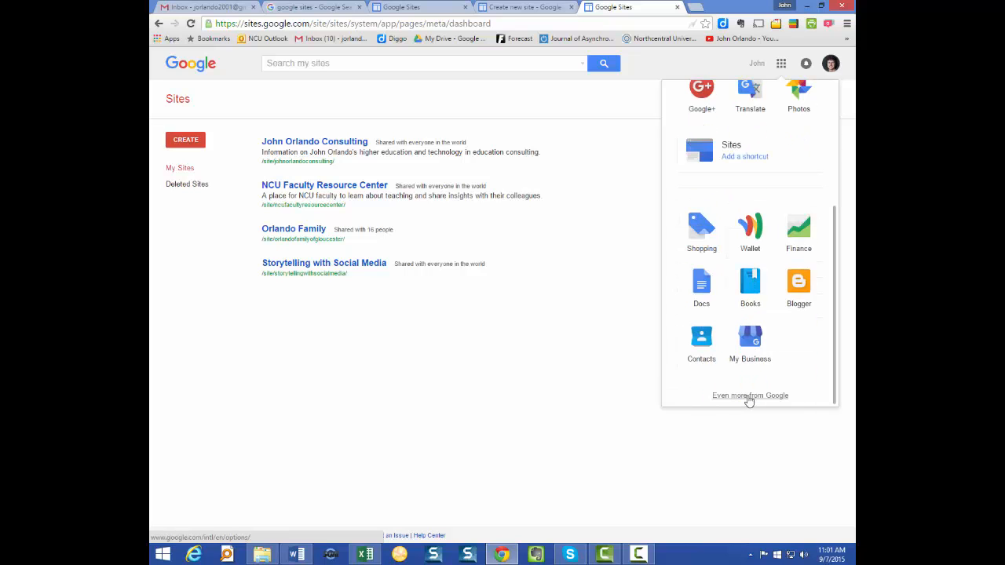
left_click(751, 396)
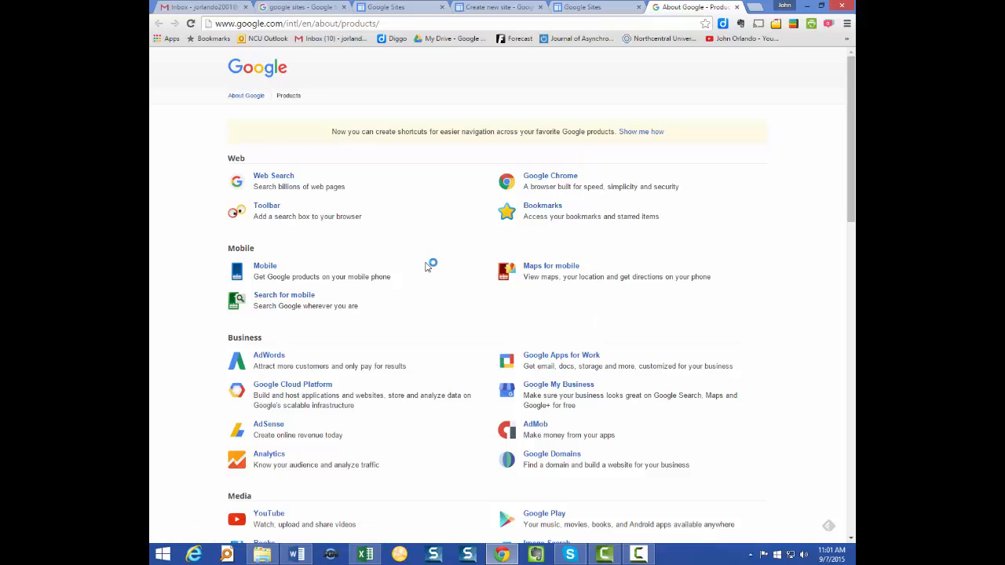
mouse_move(550, 176)
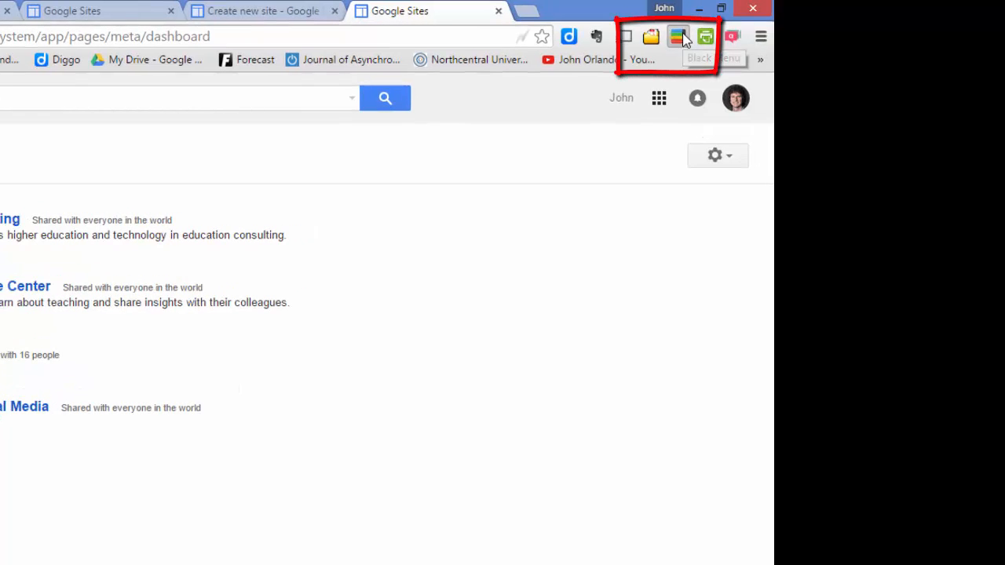
- Browse the Black Menu extension's panel of additional Google services
left_click(679, 36)
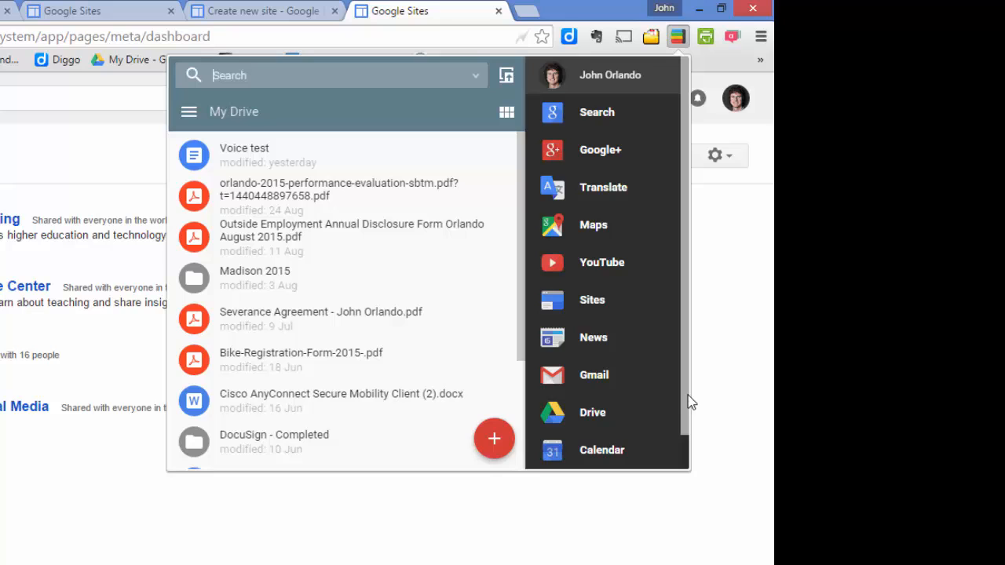
left_click(592, 451)
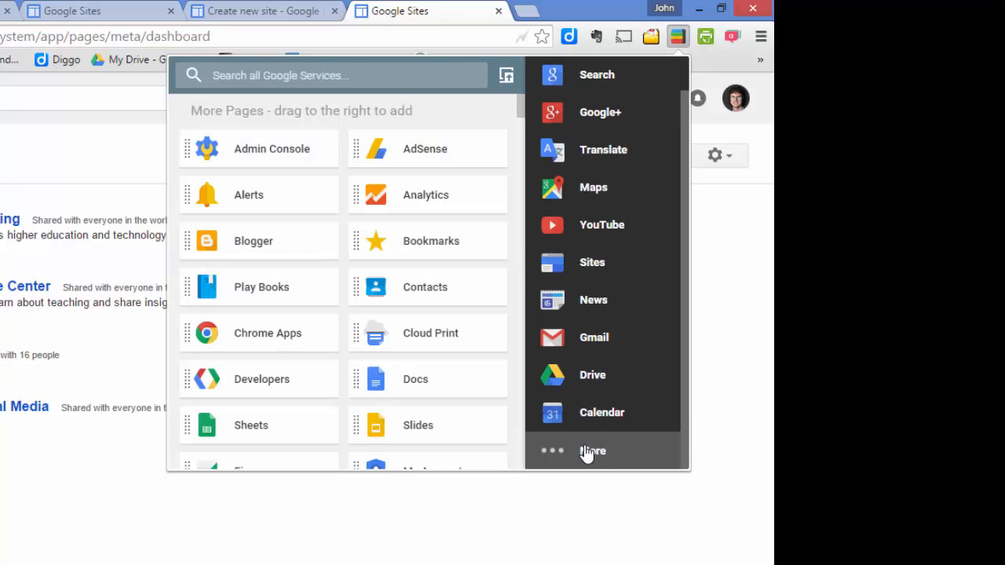
mouse_move(433, 394)
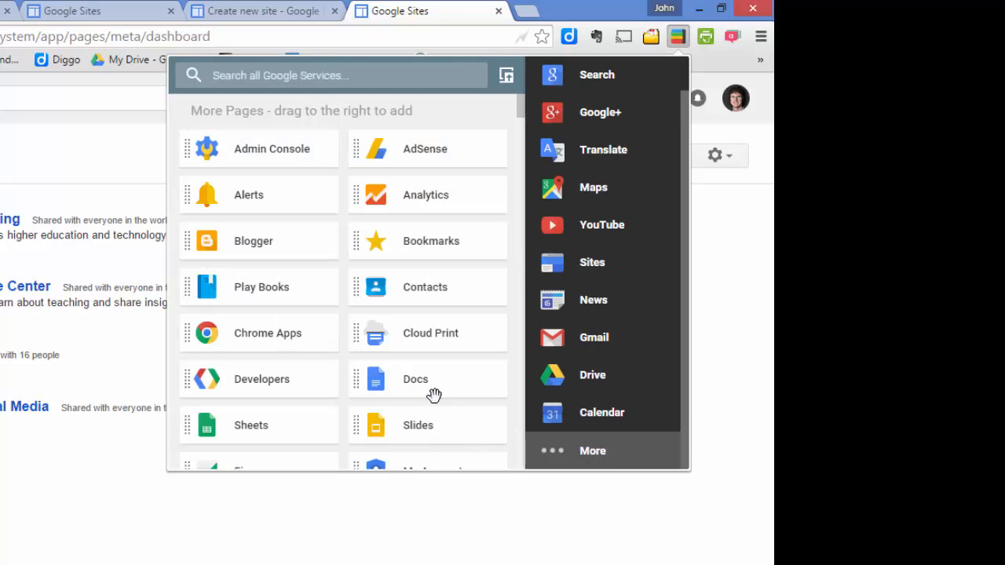
scroll("down", 3)
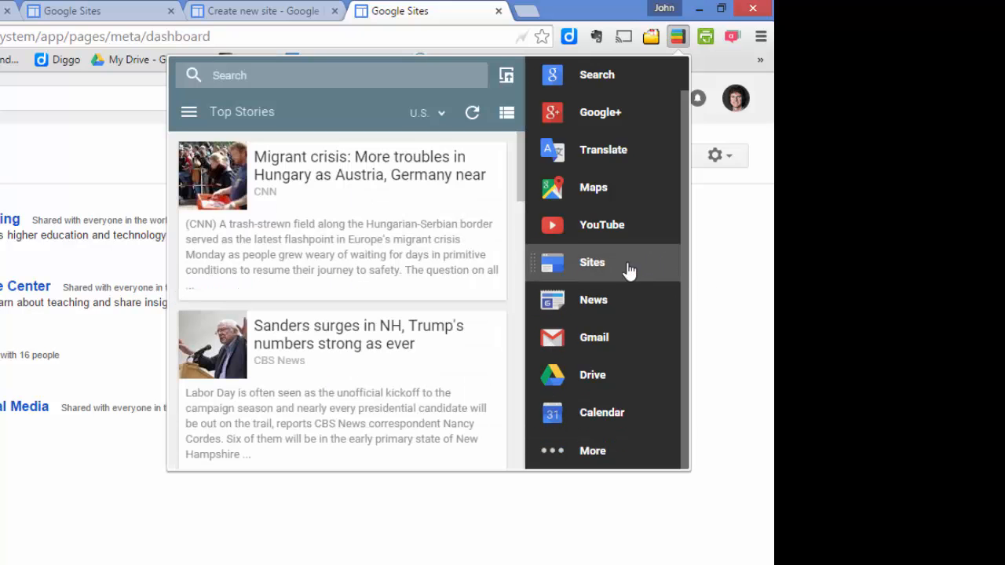
- From Black Menu's Sites entry, launch the Google Sites dashboard listing my sites
left_click(592, 262)
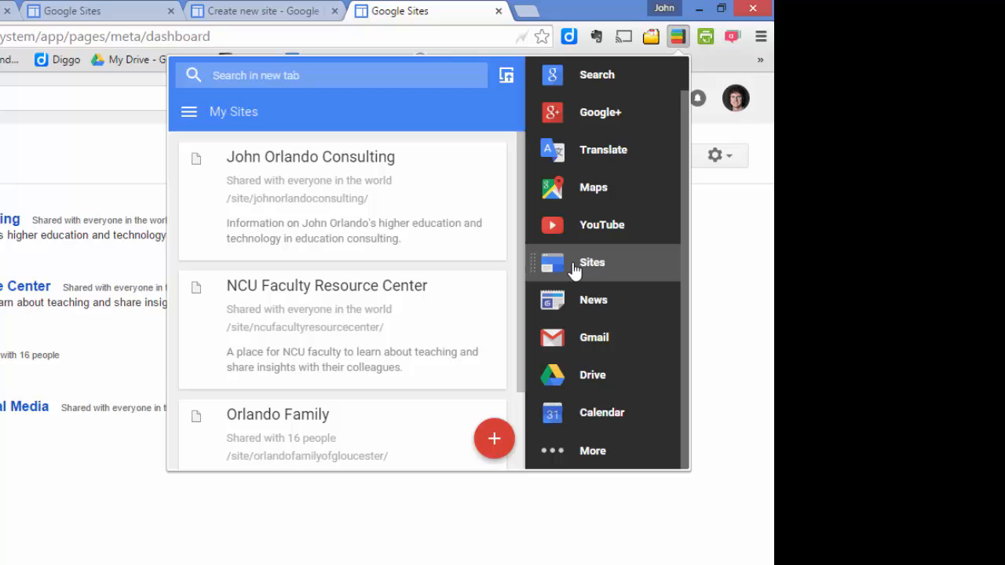
mouse_move(408, 318)
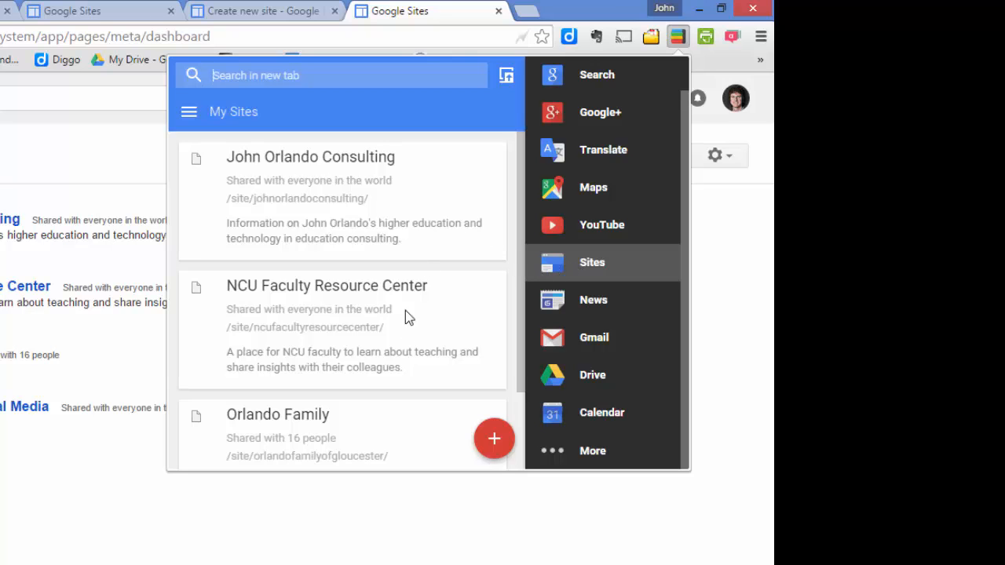
scroll("down", 3)
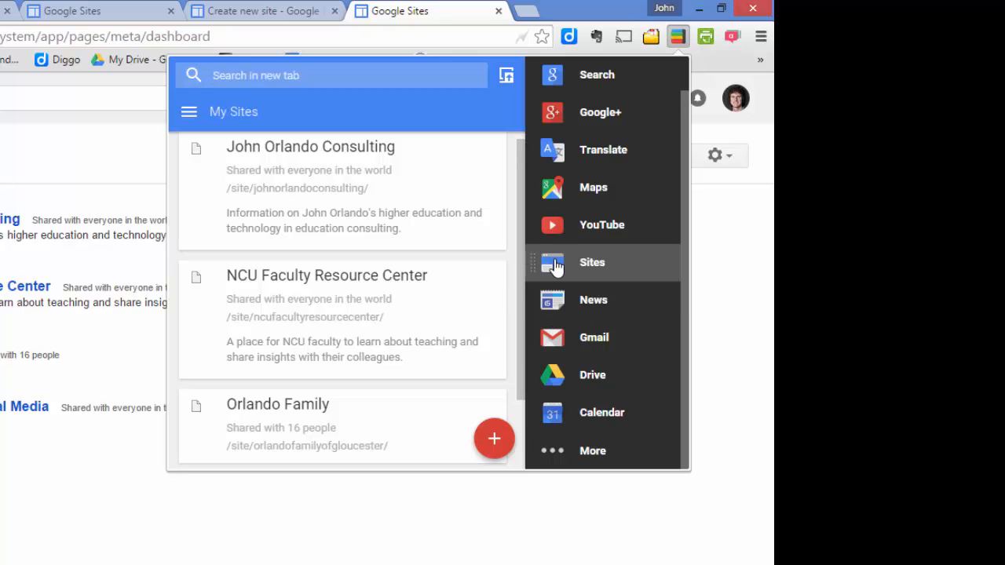
left_click(592, 263)
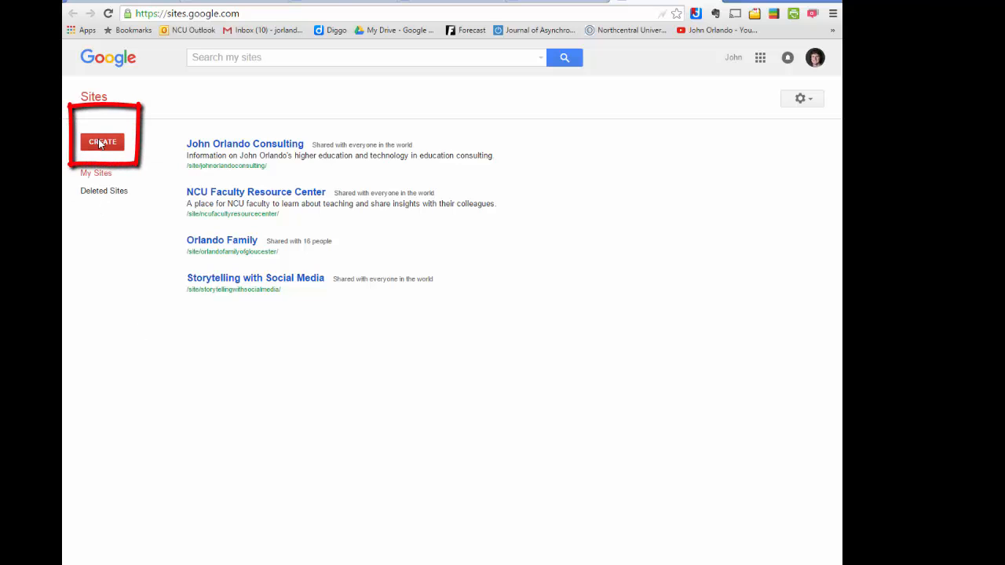
- Start a new site and preview the Classroom site template
left_click(102, 141)
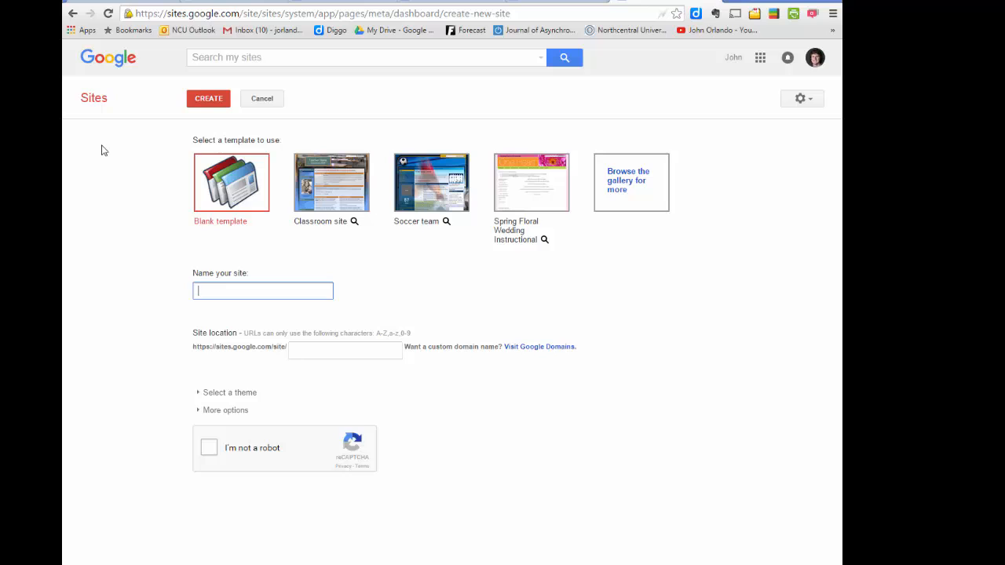
mouse_move(355, 223)
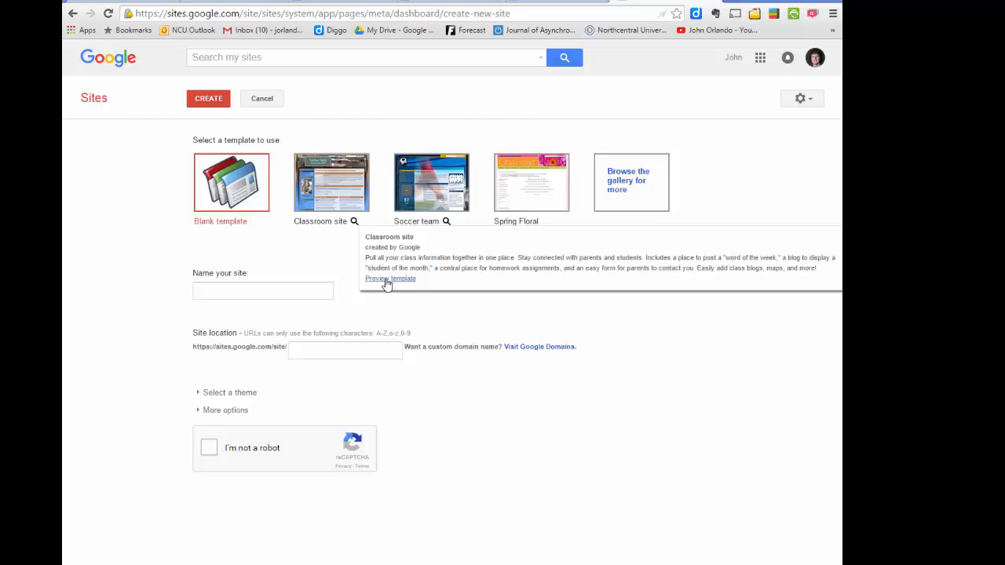
left_click(393, 280)
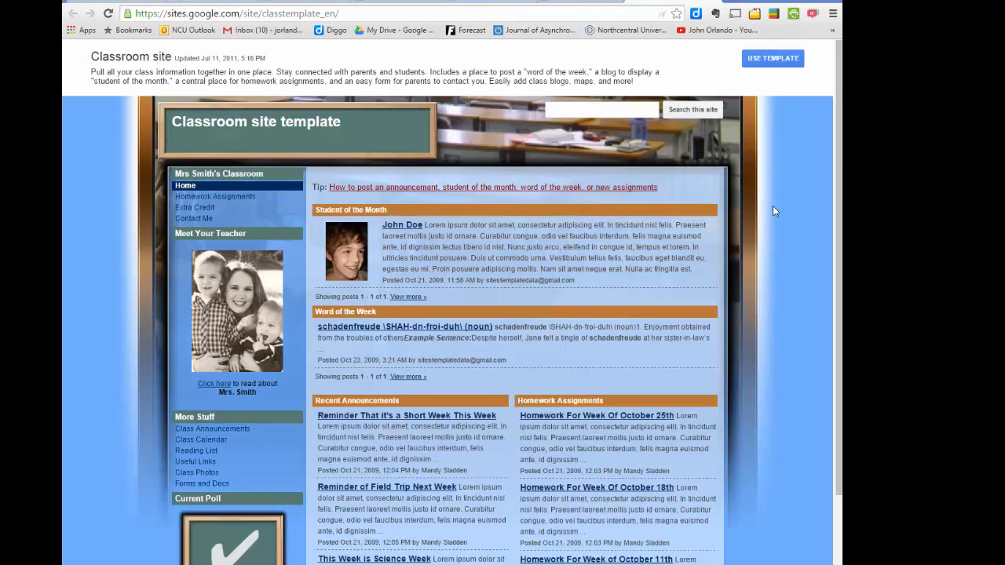
mouse_move(454, 258)
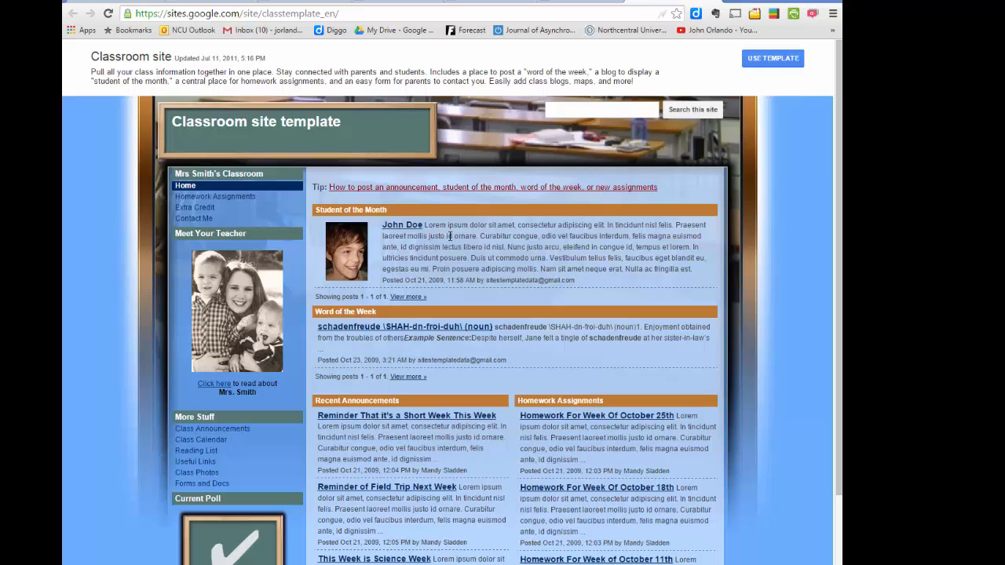
mouse_move(515, 412)
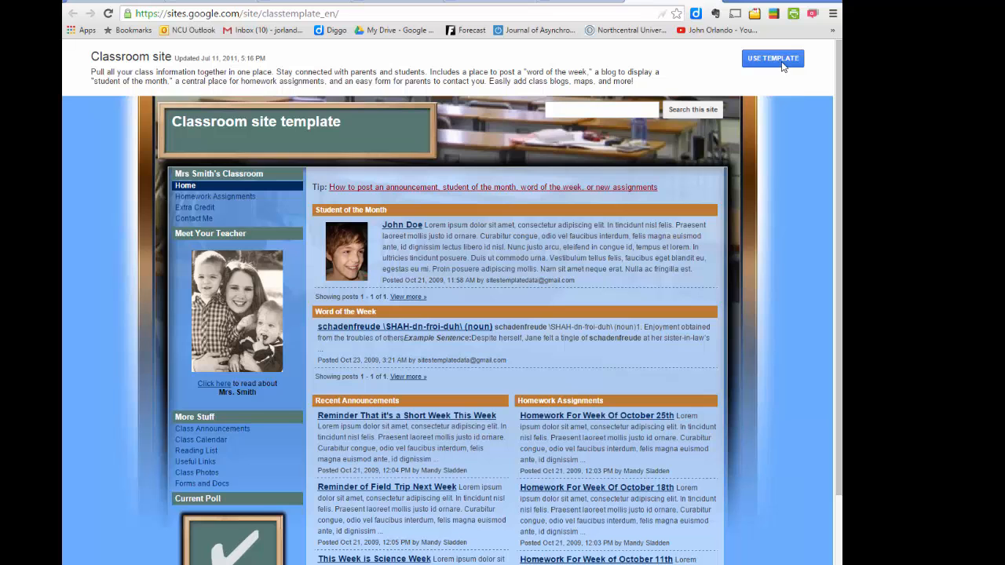
- Use the Classroom template, name the site OrlandosClass12345 and complete the not-a-robot check
left_click(772, 58)
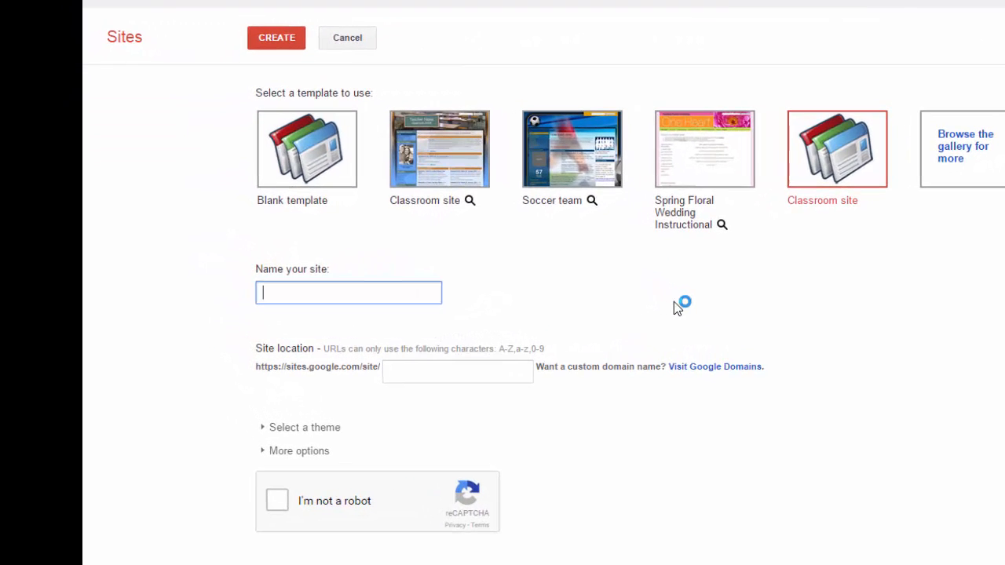
type("OrlandosClass")
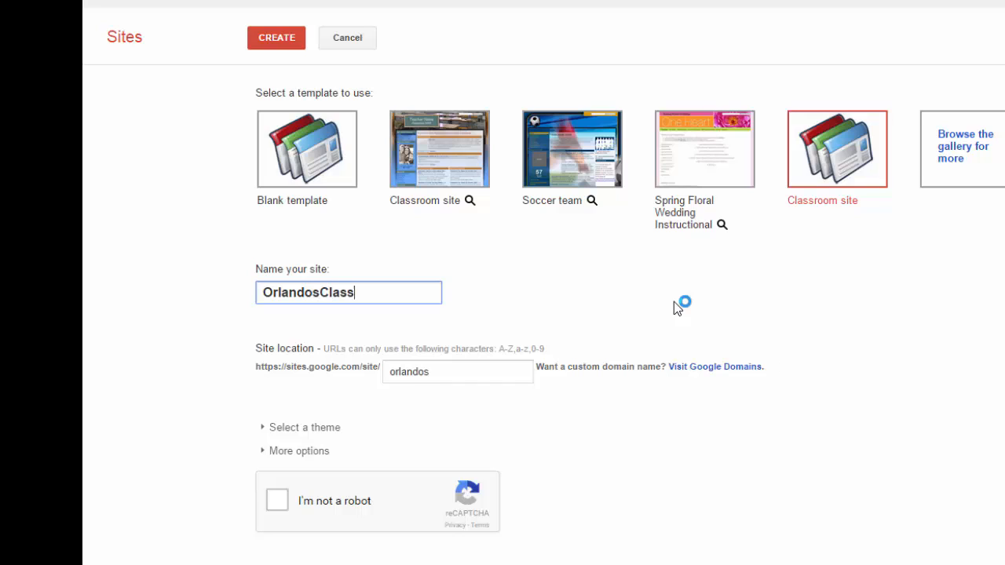
type("1")
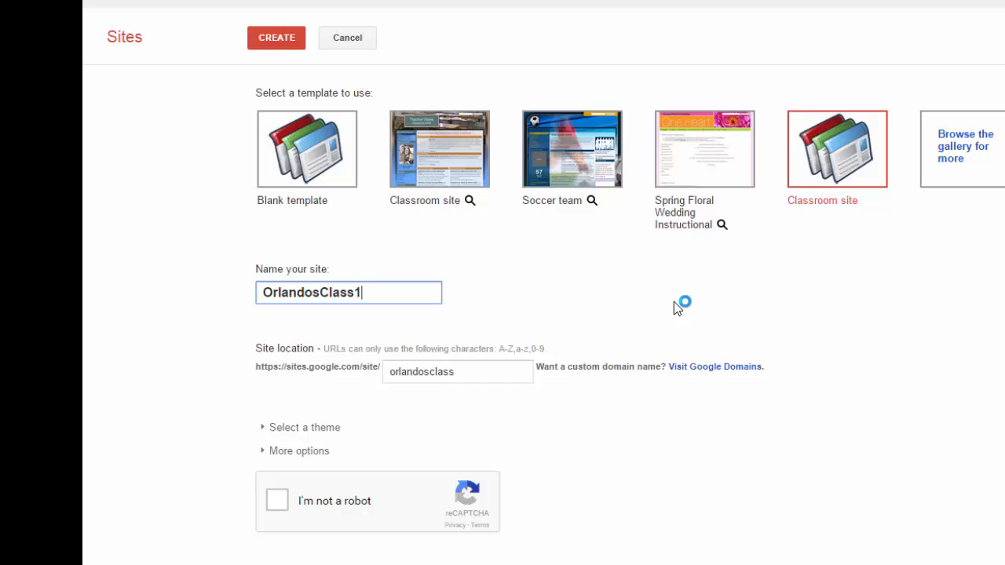
type("2345")
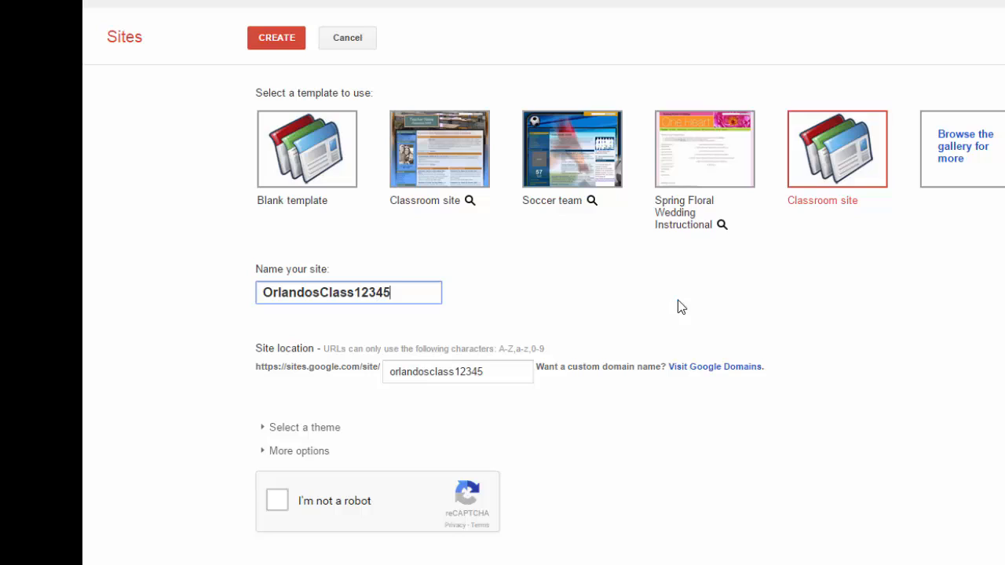
mouse_move(509, 395)
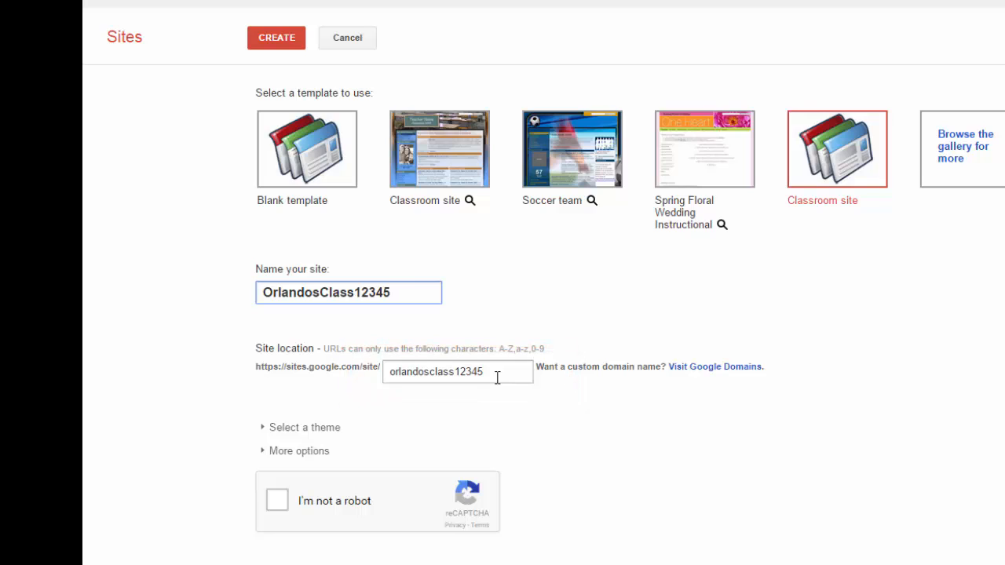
mouse_move(280, 507)
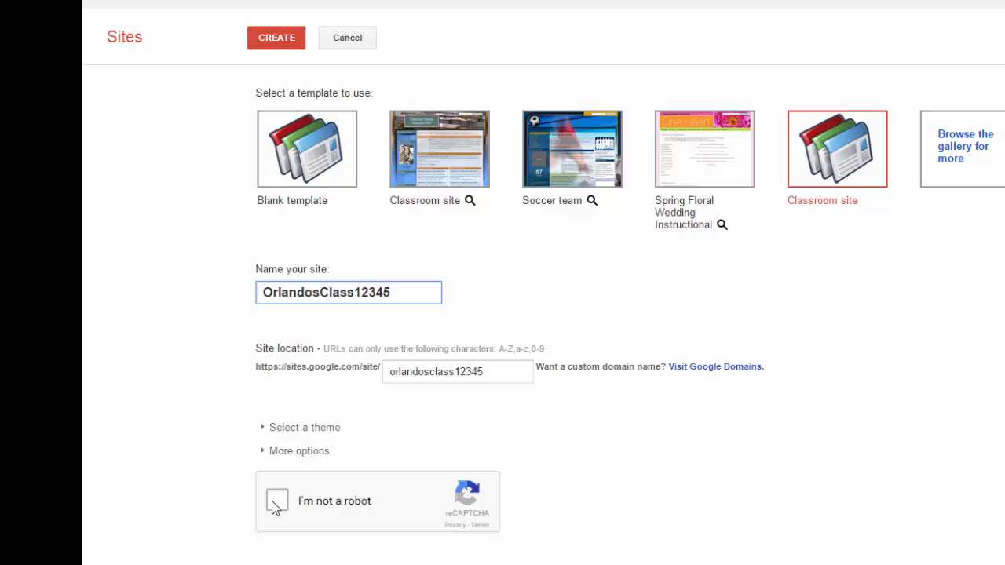
left_click(277, 38)
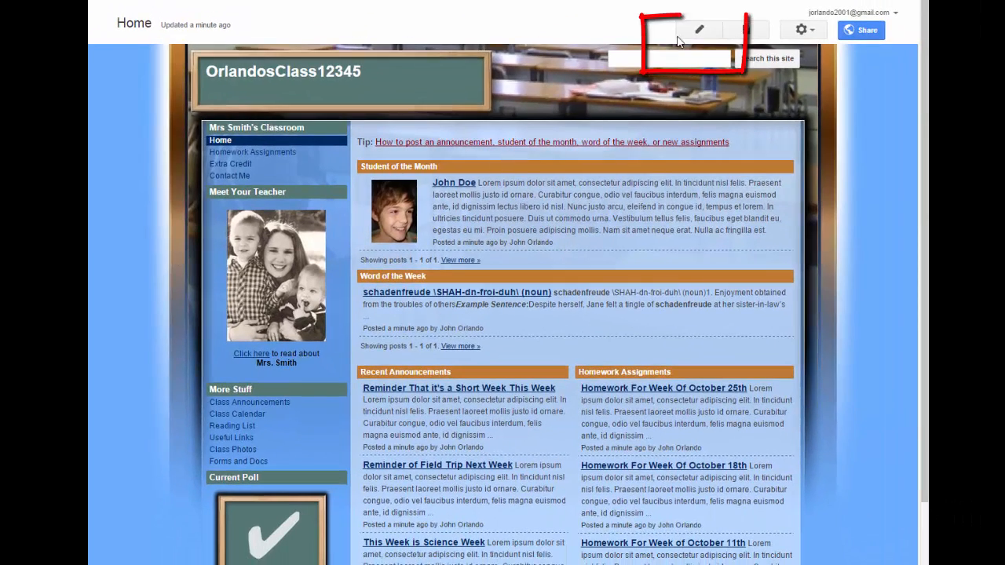
- Enter the Home page editor of the new OrlandosClass12345 site, then save back to the published view
left_click(701, 30)
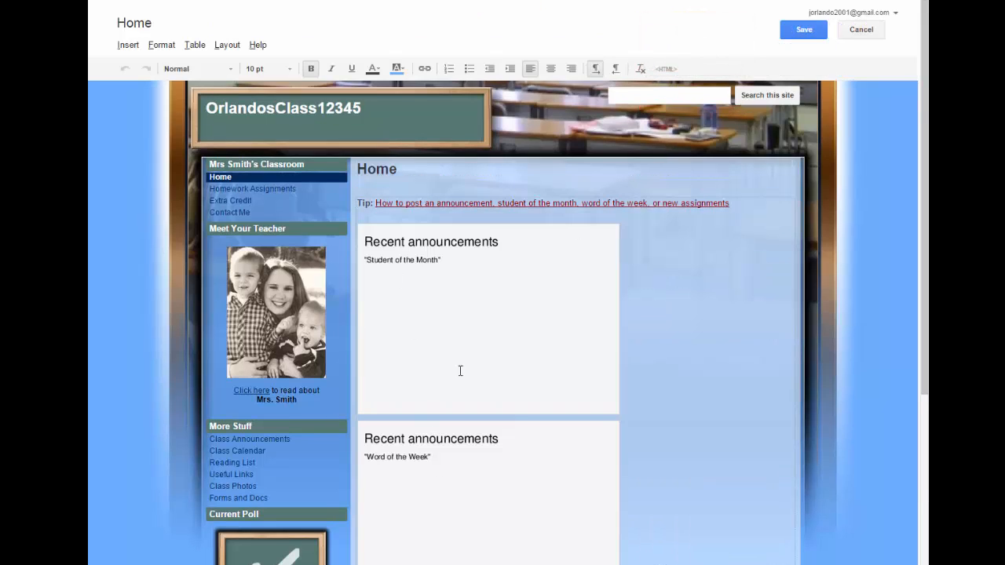
mouse_move(473, 491)
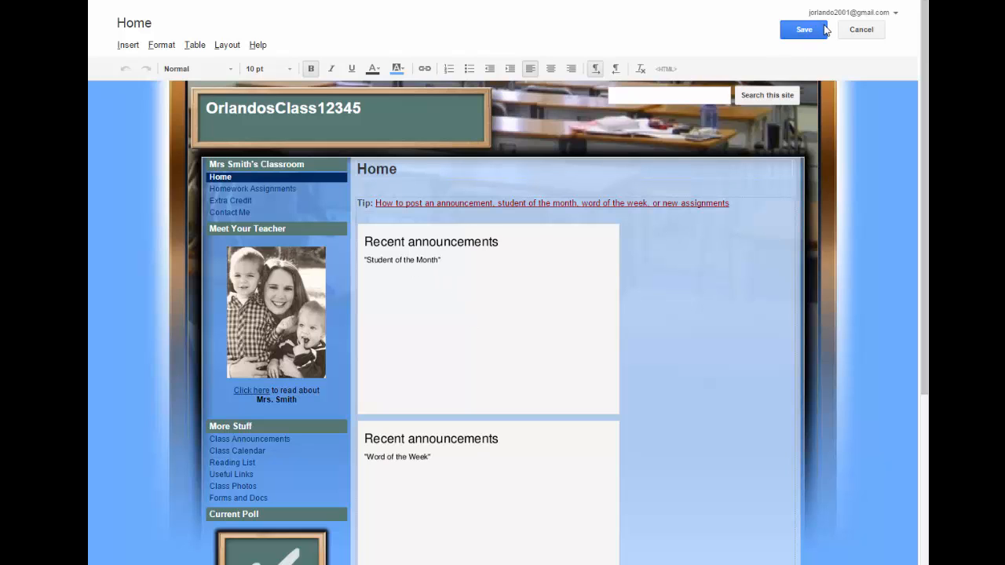
left_click(801, 28)
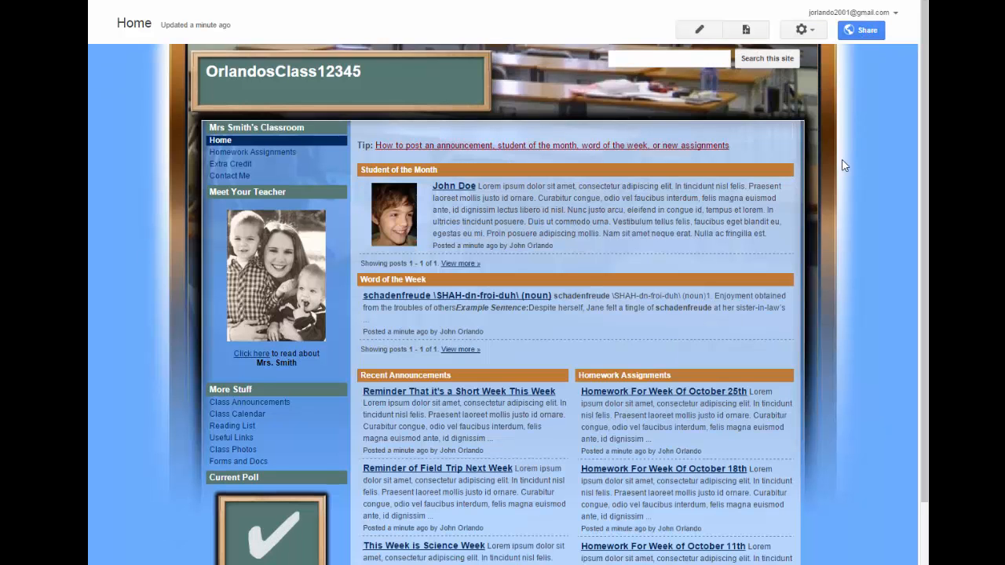
mouse_move(804, 30)
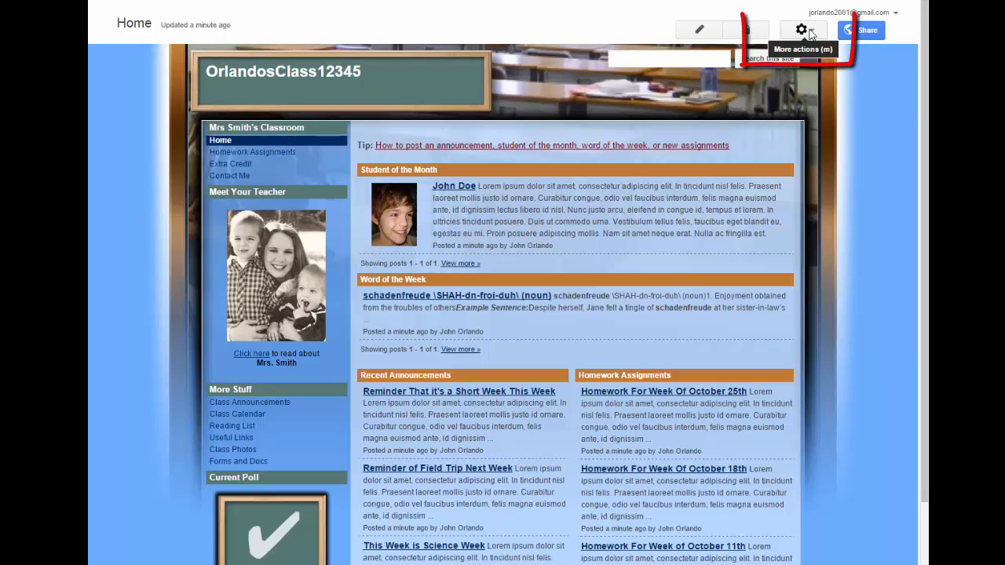
- Go to Manage site from the More actions menu of OrlandosClass12345
left_click(801, 32)
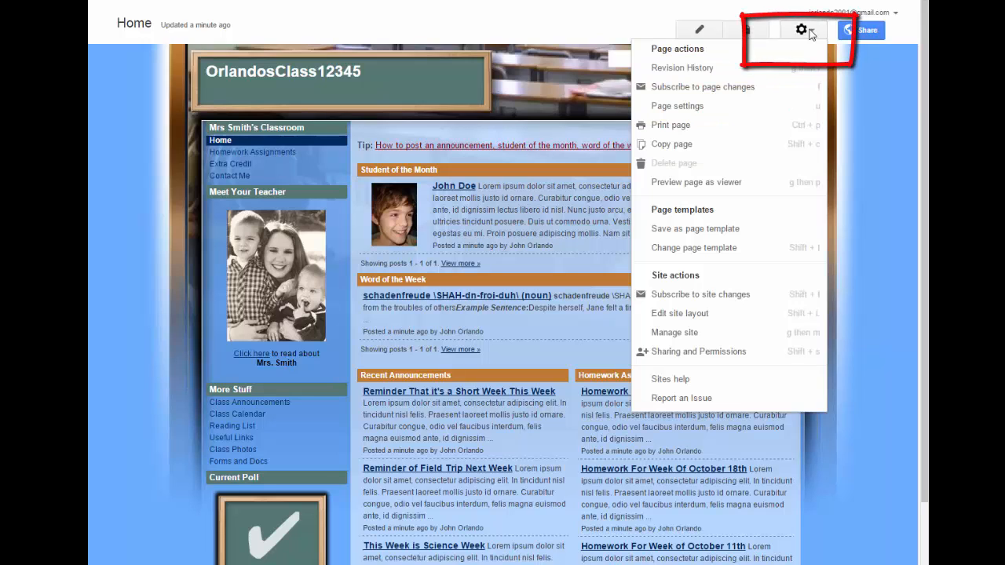
mouse_move(676, 333)
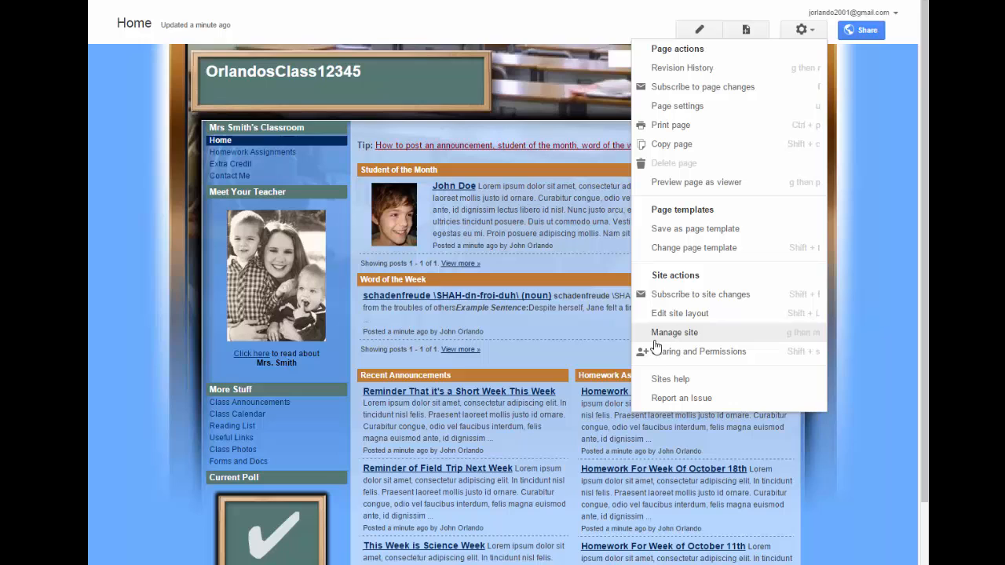
left_click(676, 333)
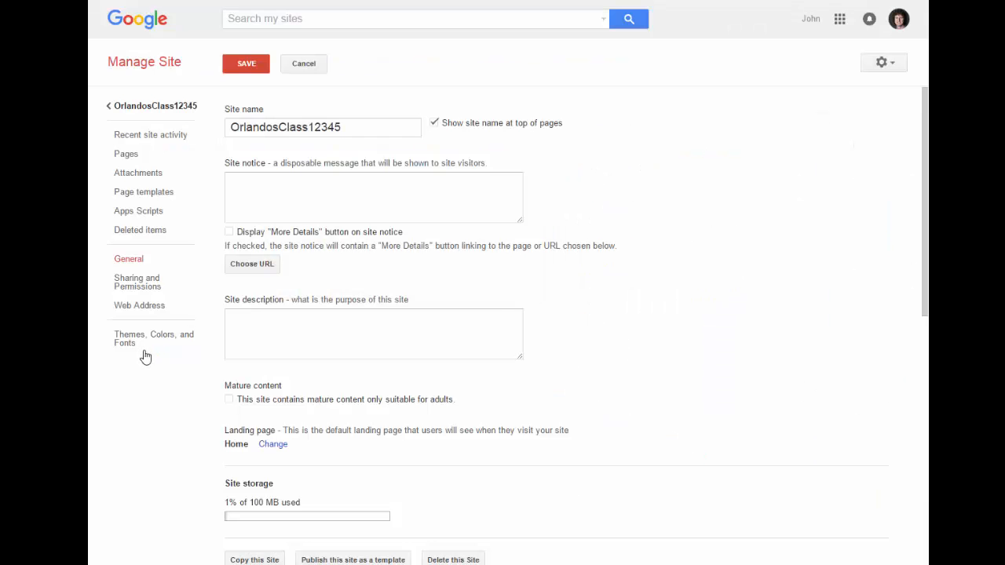
- Try the Madison and Notebook base themes, then revert to Blank Slate
left_click(154, 339)
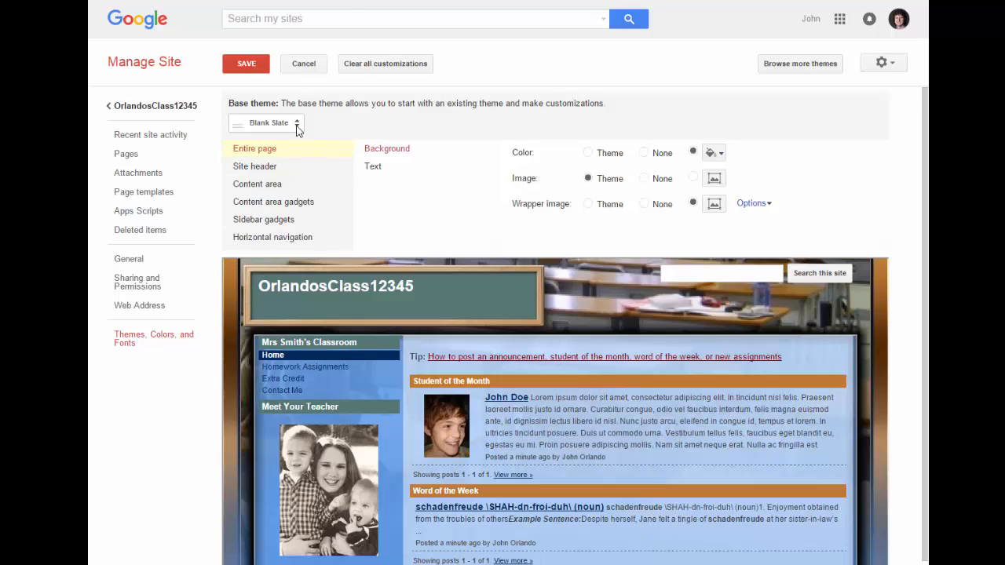
left_click(267, 122)
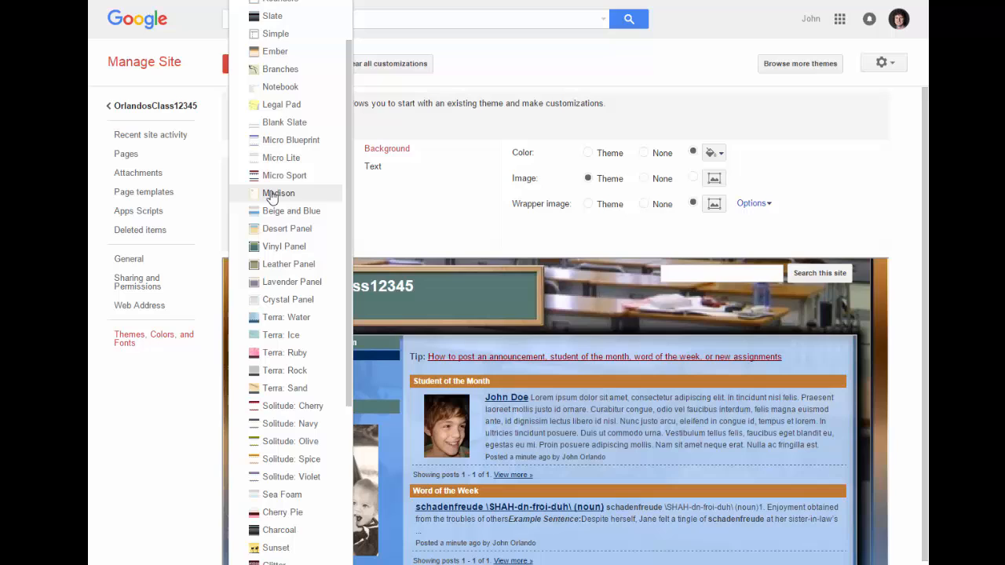
left_click(278, 194)
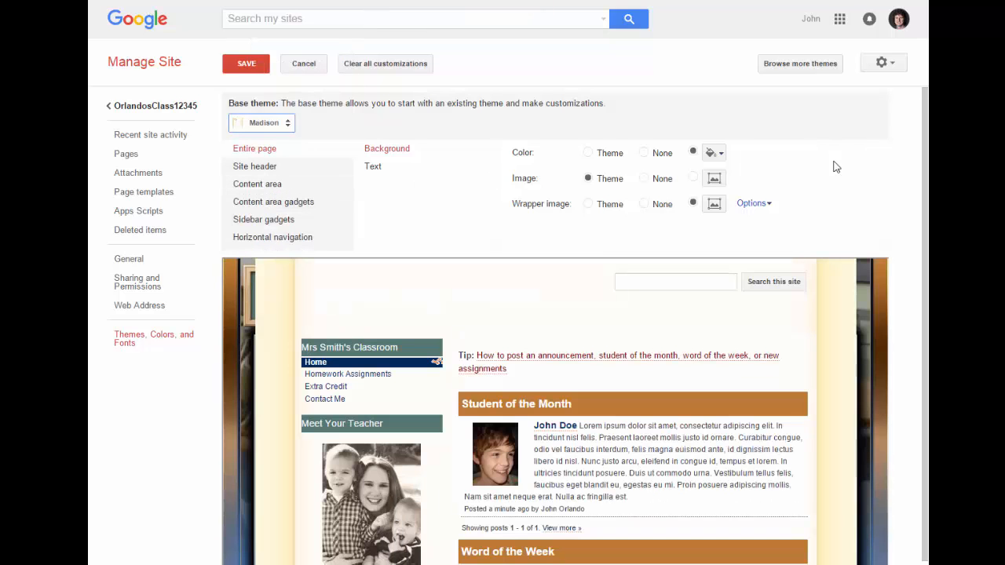
left_click(262, 122)
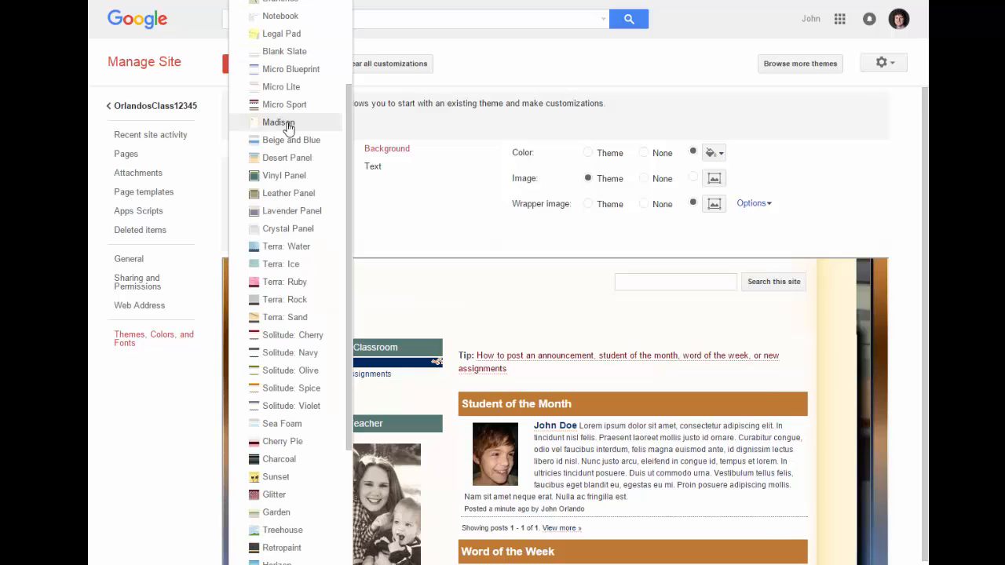
left_click(280, 123)
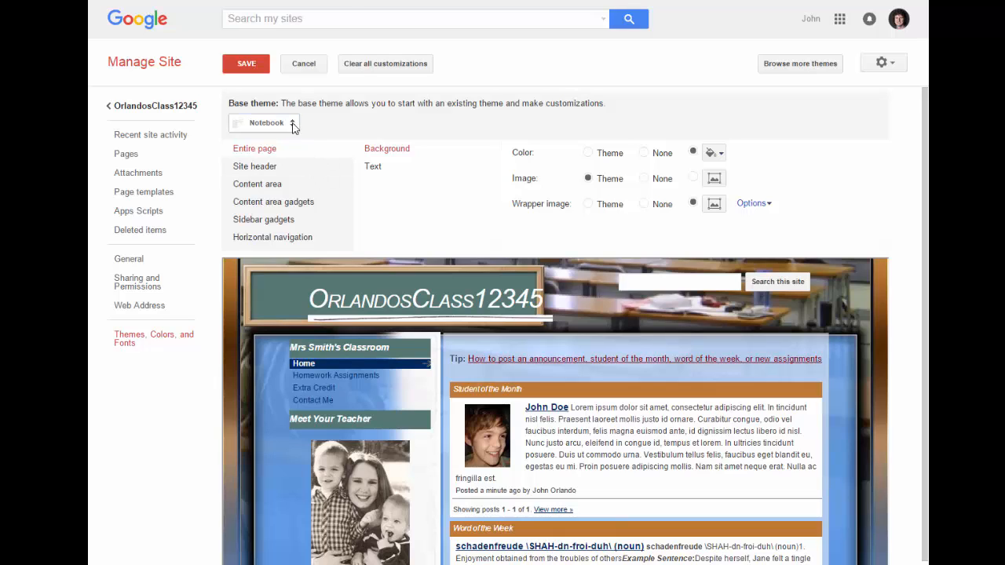
left_click(264, 123)
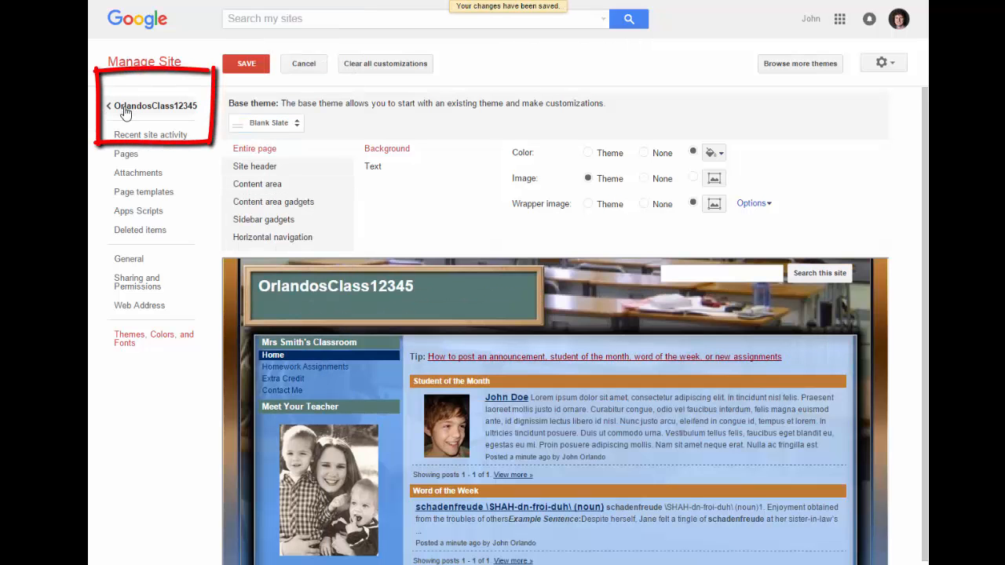
- Return to the site's home page and bring up its sharing settings
left_click(110, 104)
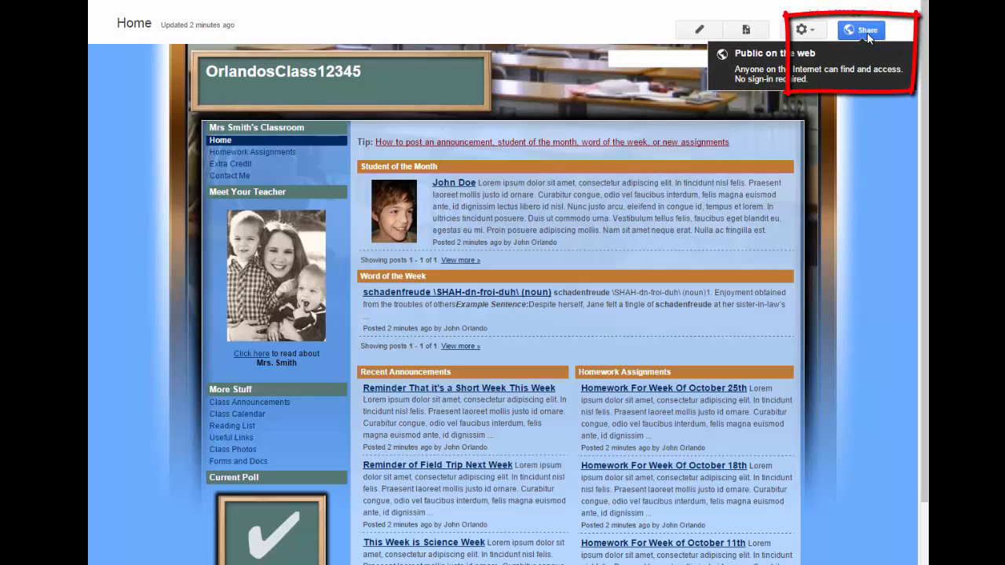
left_click(864, 29)
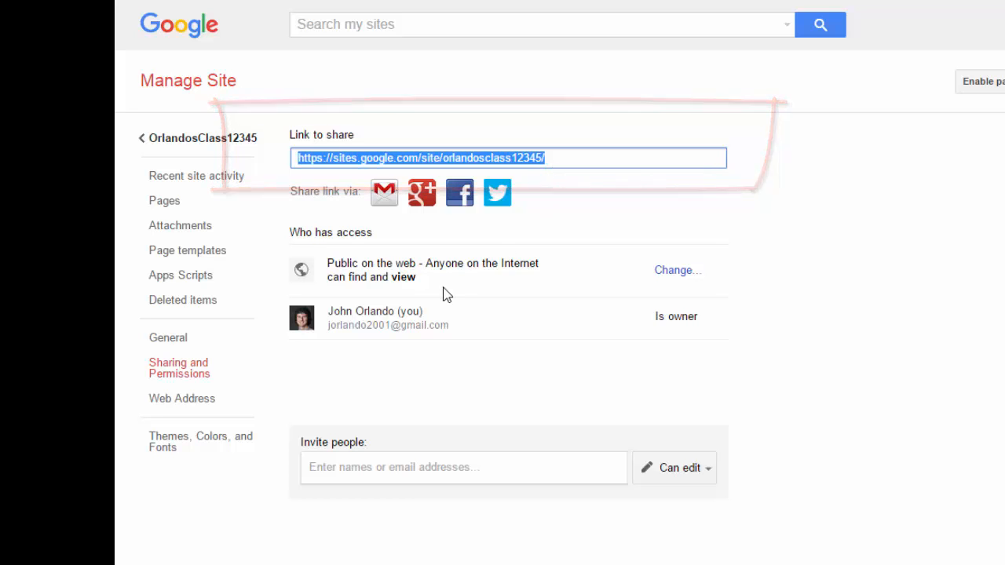
left_click(679, 270)
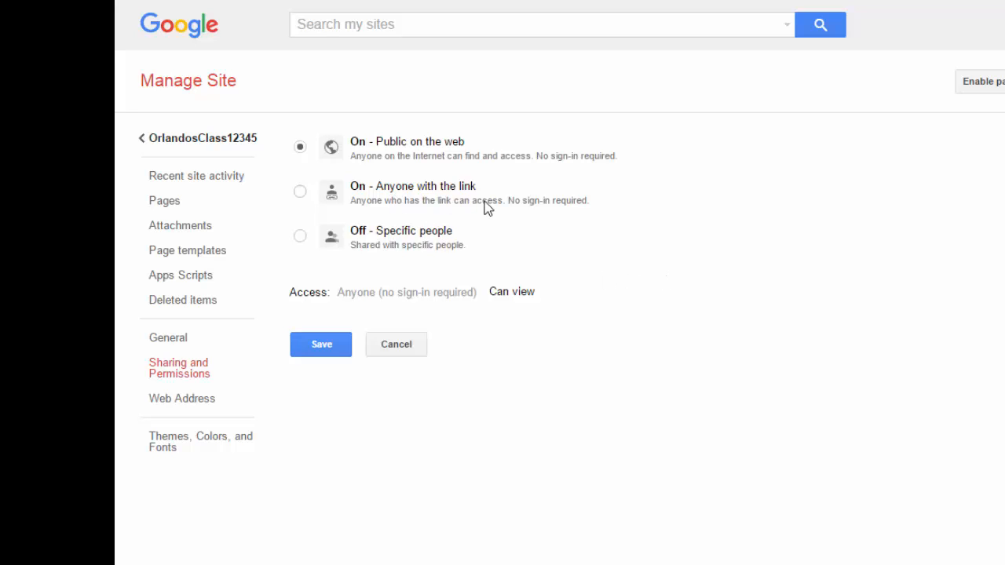
mouse_move(454, 255)
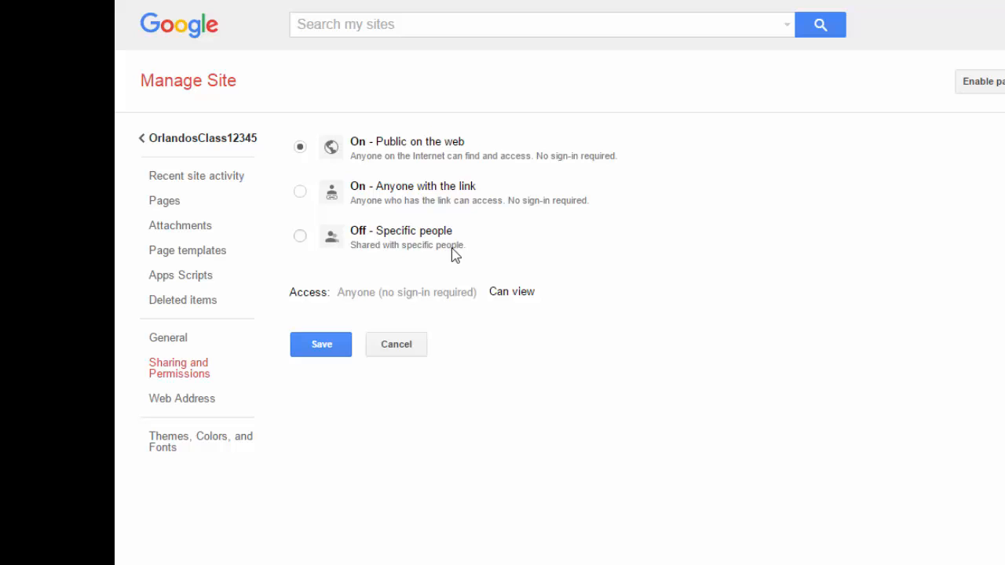
left_click(321, 345)
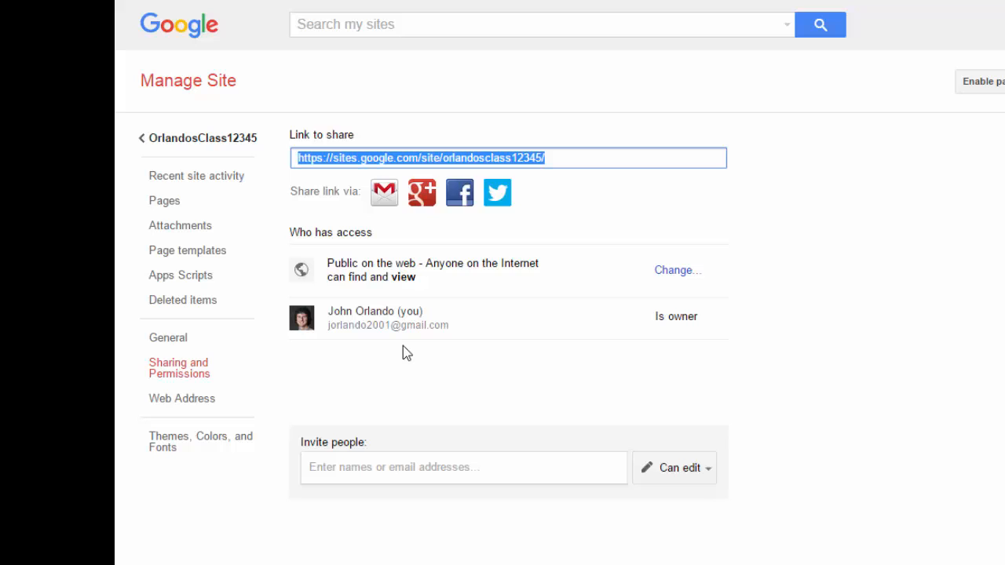
mouse_move(396, 350)
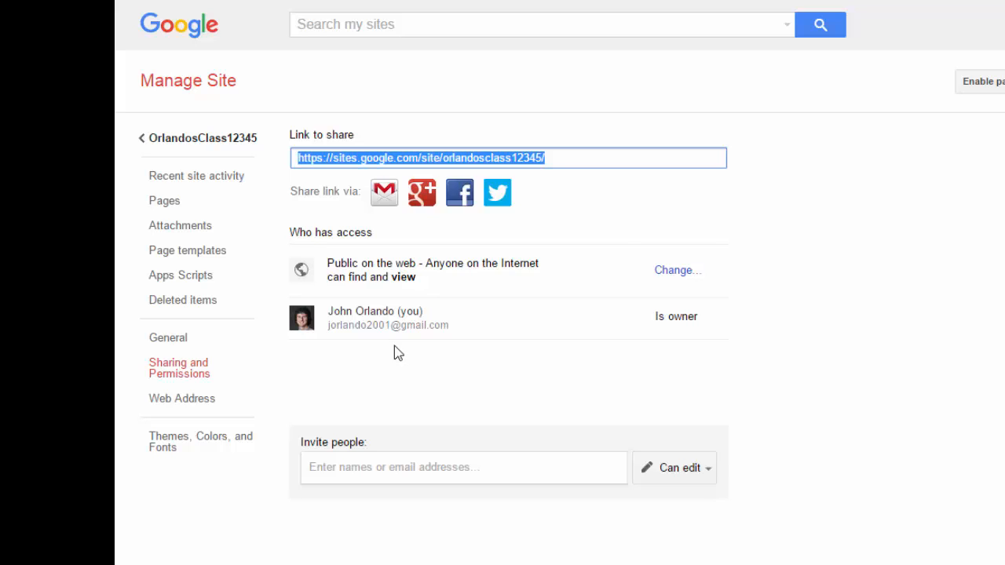
mouse_move(374, 339)
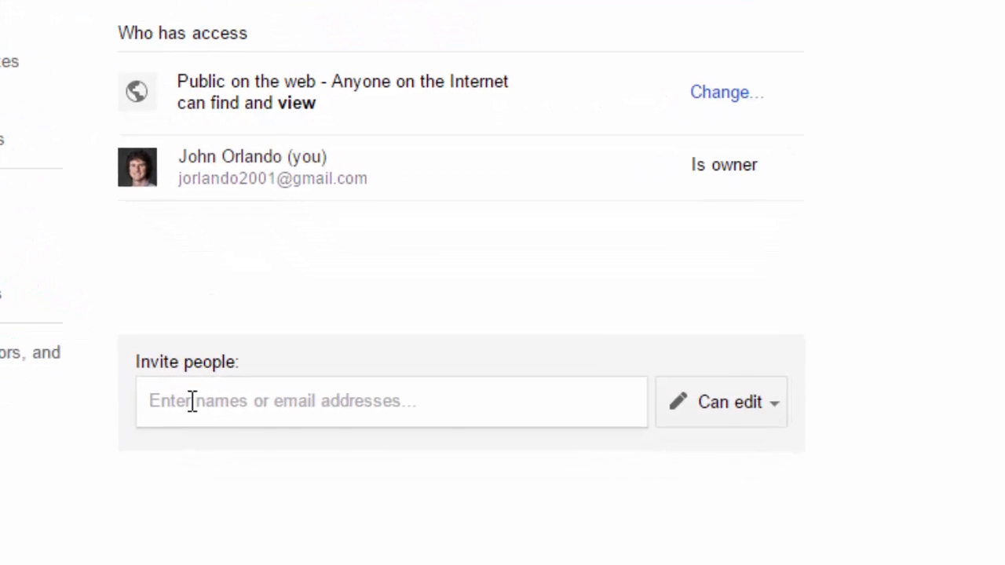
type("l")
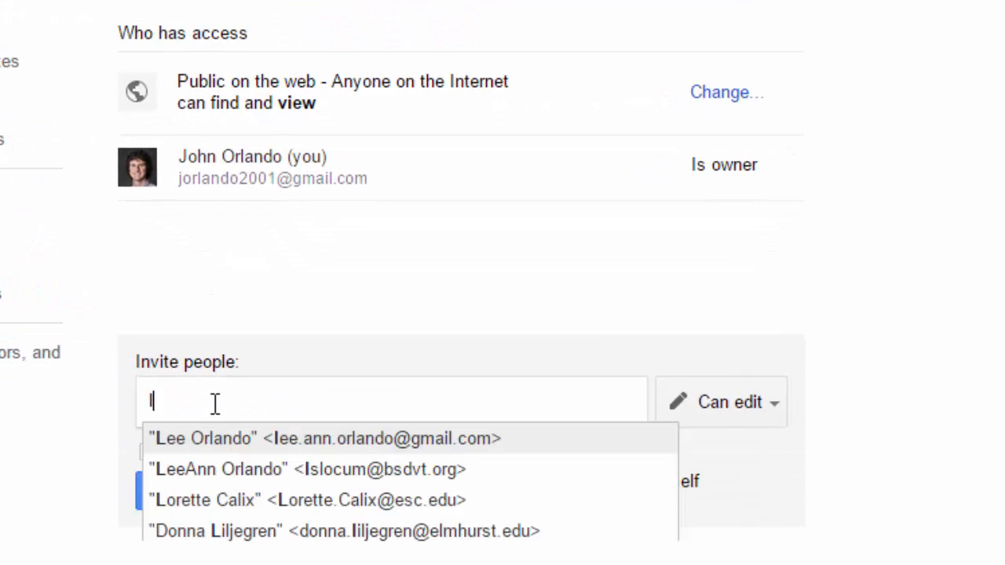
left_click(204, 438)
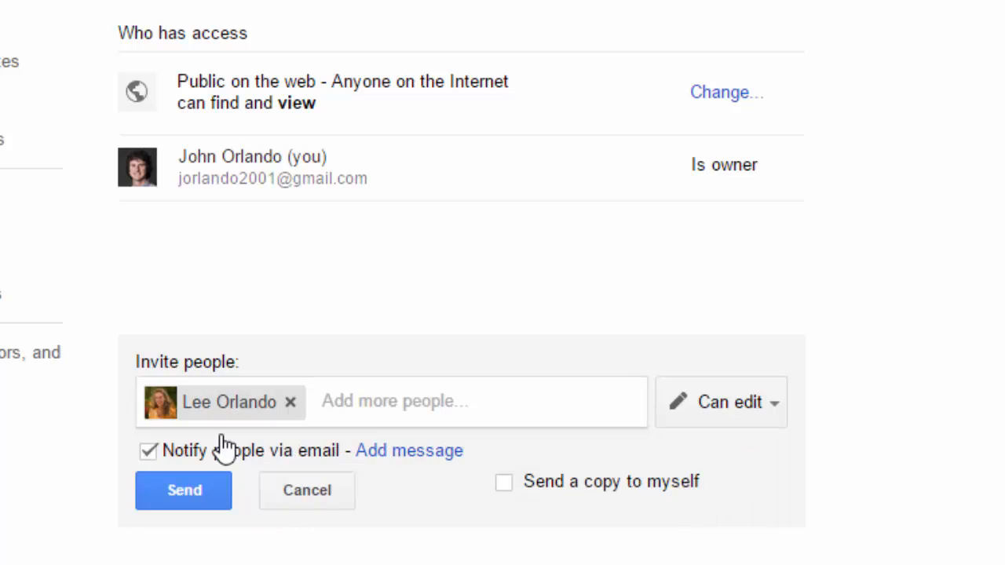
left_click(393, 402)
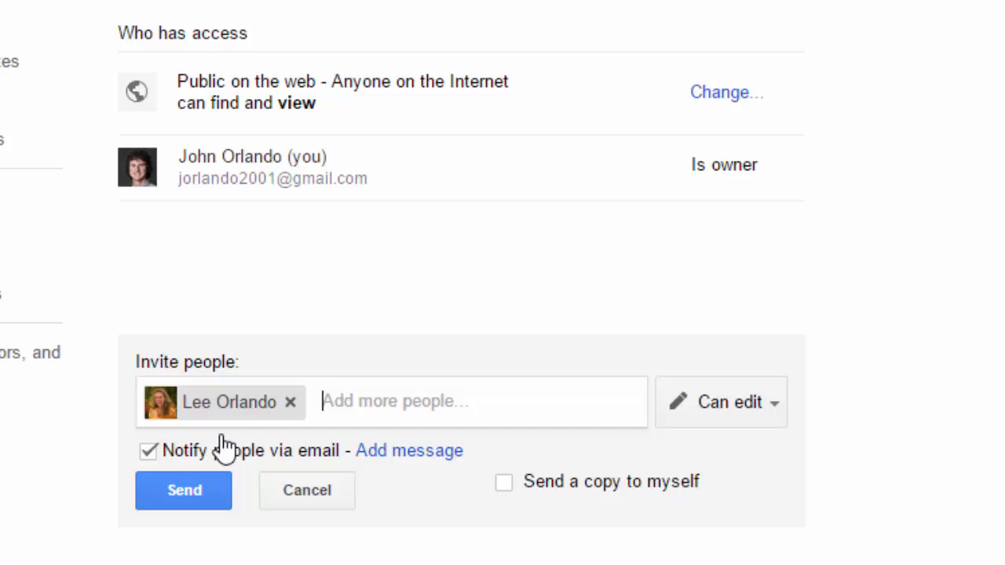
mouse_move(229, 446)
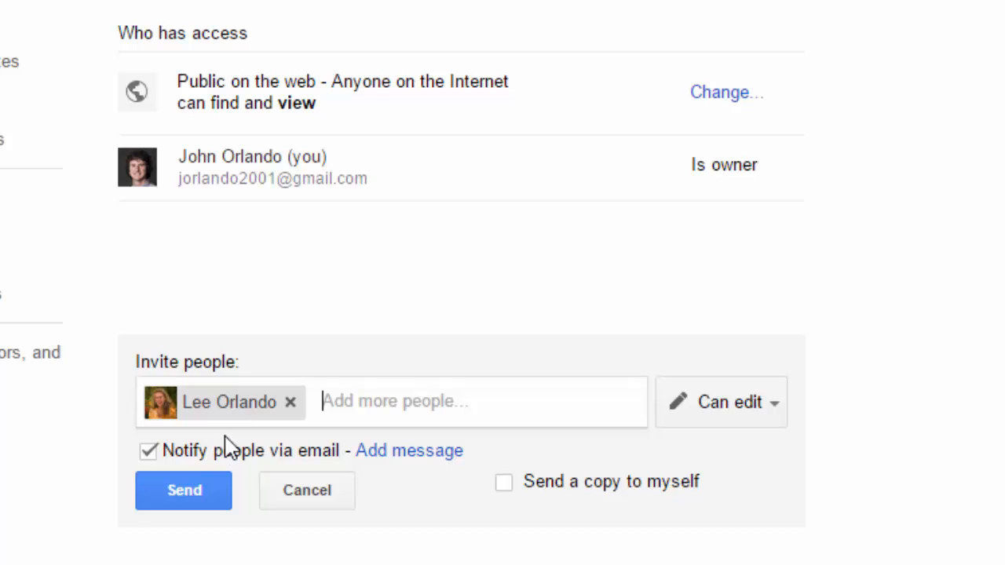
left_click(722, 402)
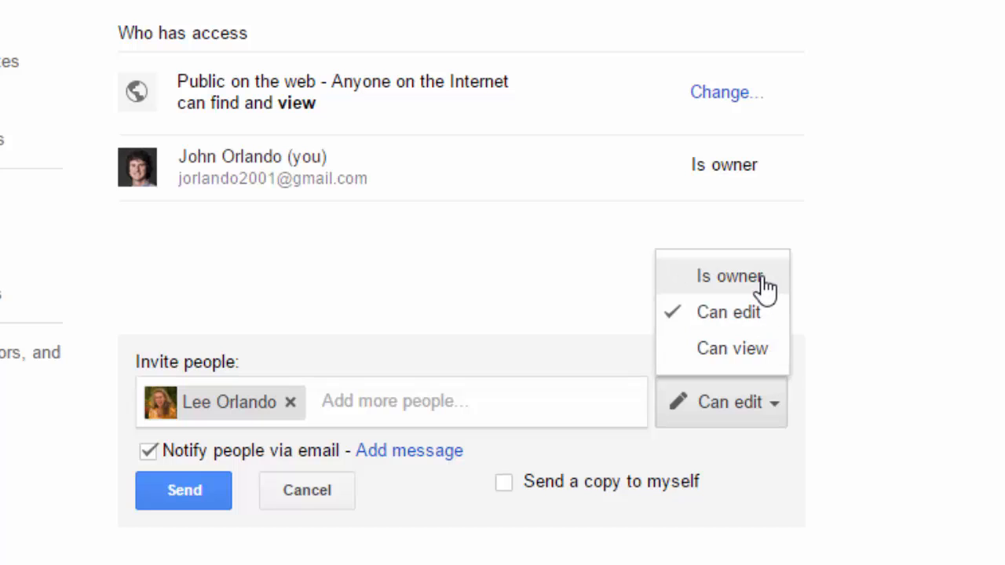
mouse_move(747, 317)
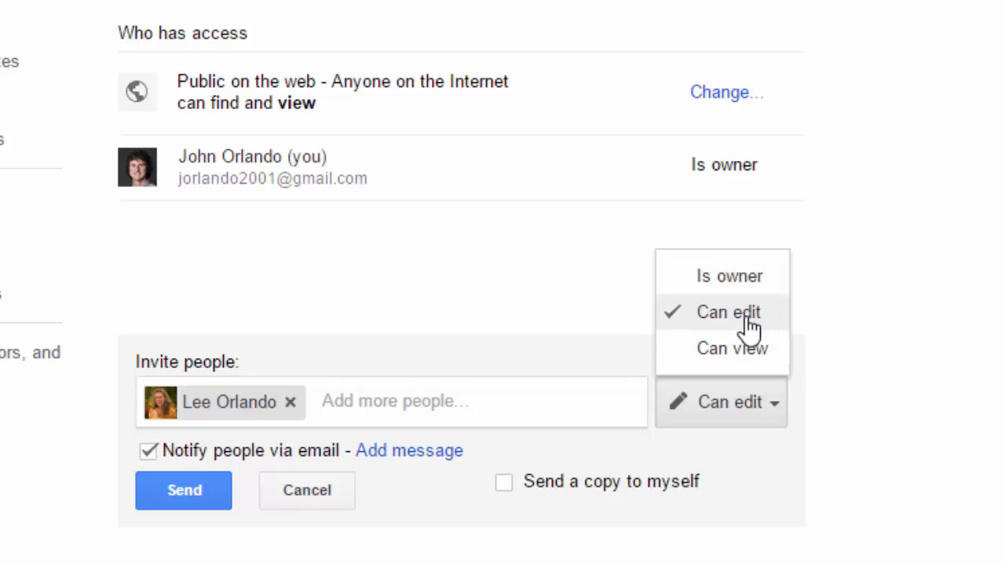
mouse_move(752, 325)
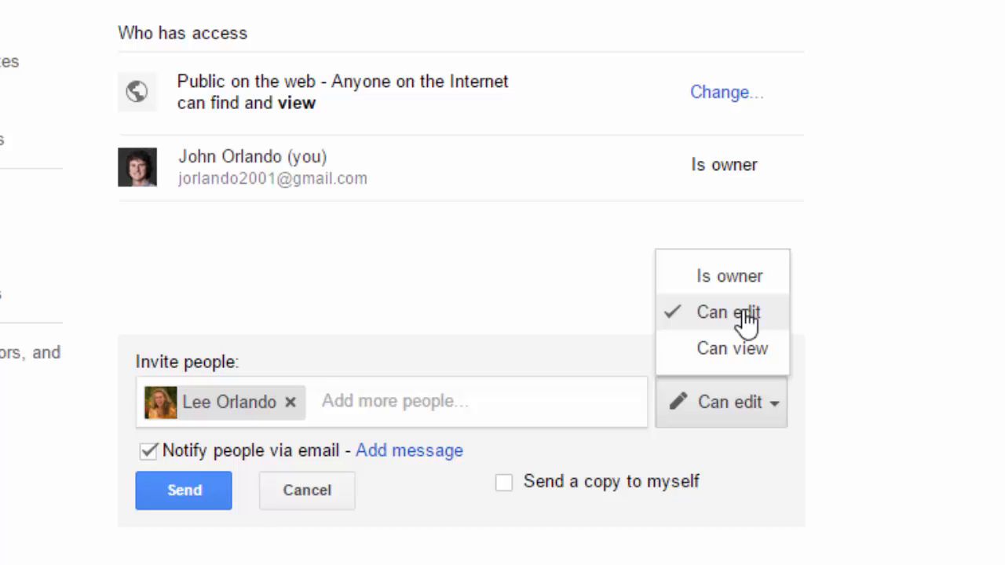
left_click(729, 311)
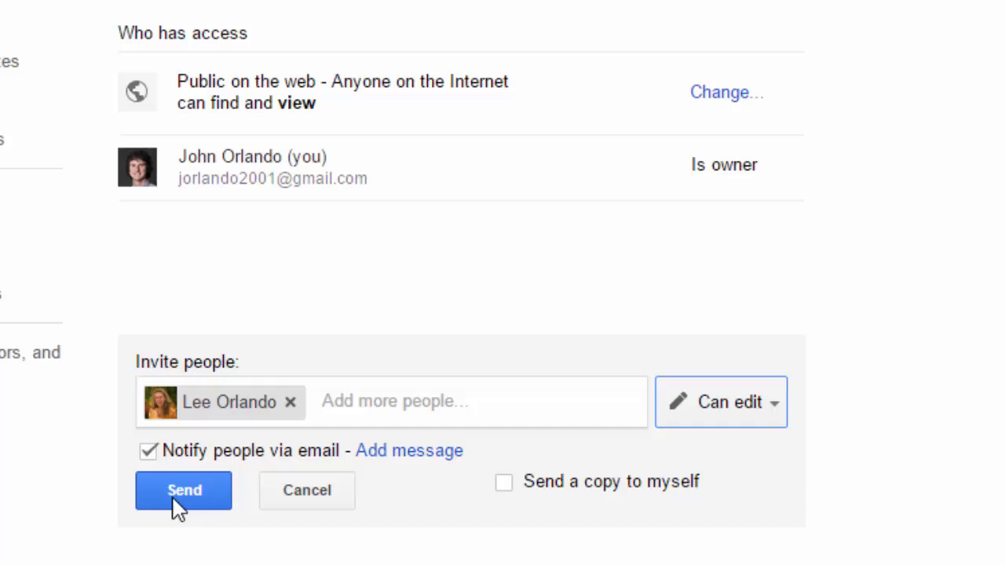
left_click(182, 490)
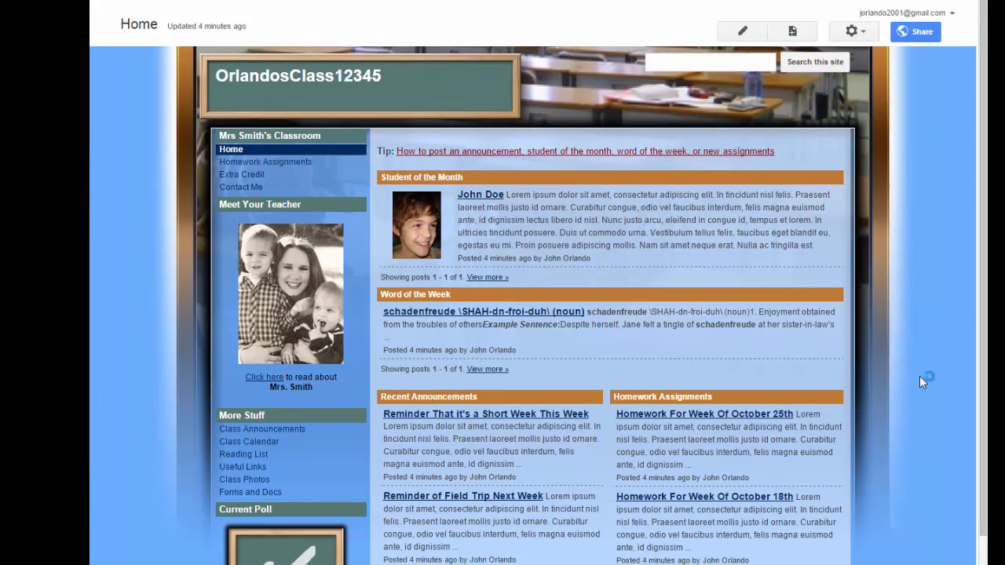
mouse_move(300, 483)
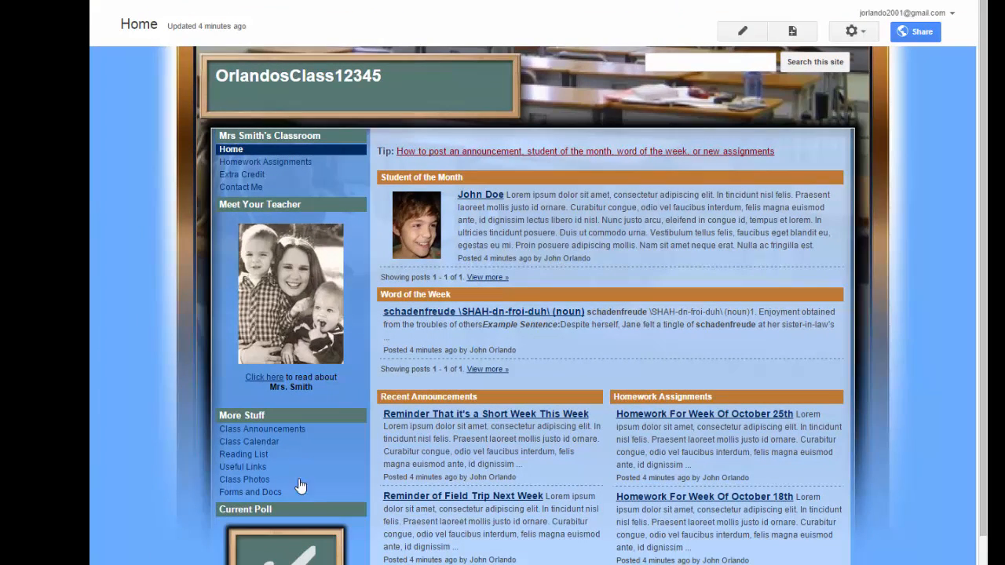